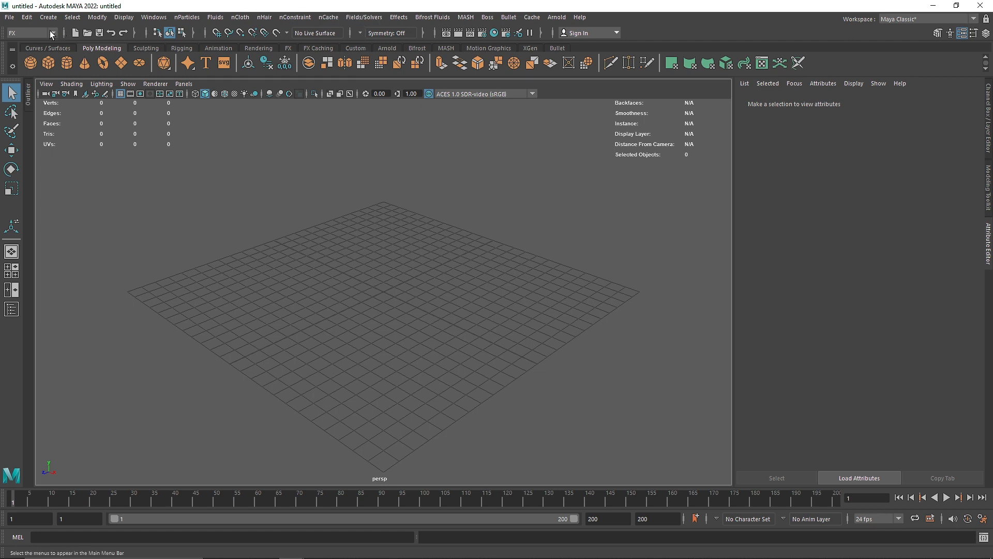
{"action": "mouse_move", "coordinate": [49, 33]}
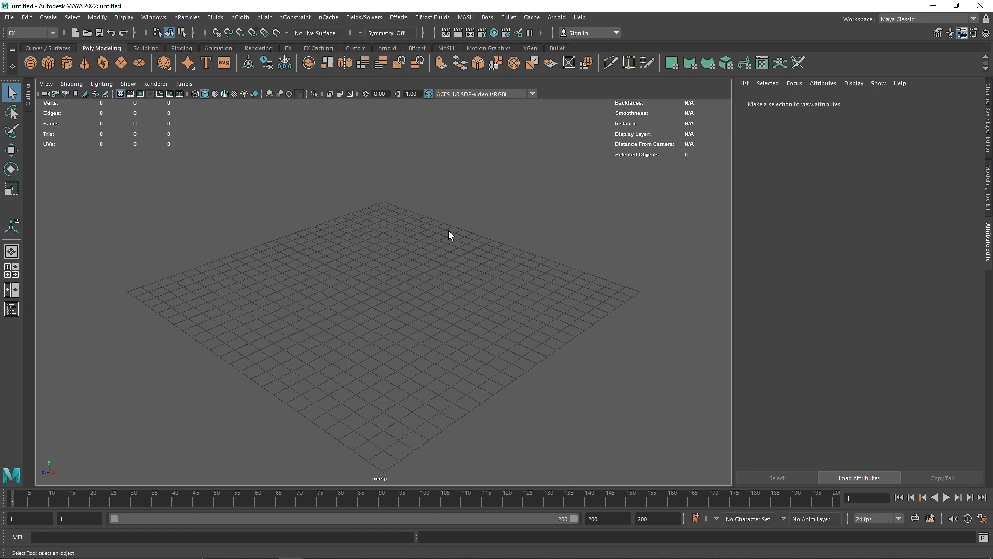
{"action": "mouse_move", "coordinate": [293, 105]}
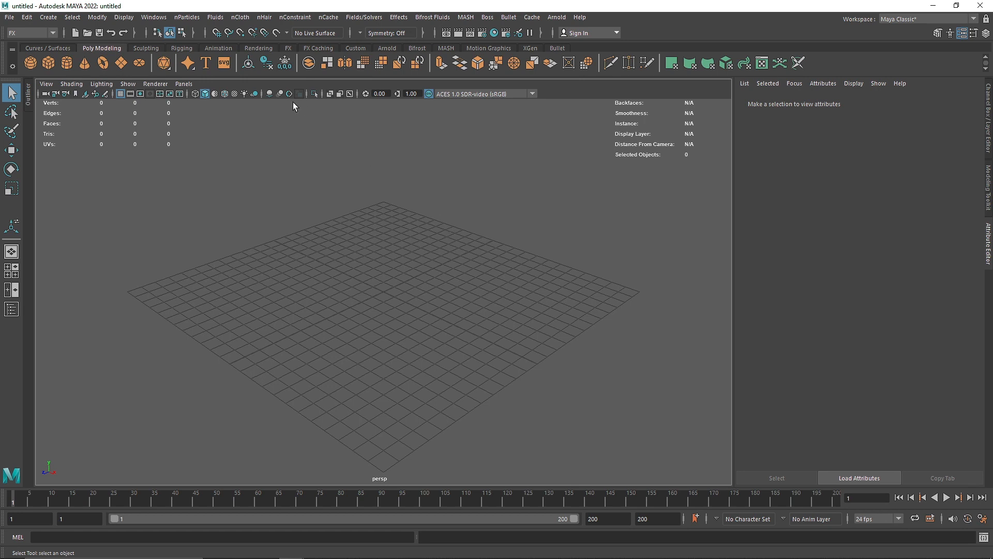
Step: Open the menu set dropdown listing Modeling, Rigging, Animation, FX and Rendering
{"action": "left_click", "coordinate": [30, 32]}
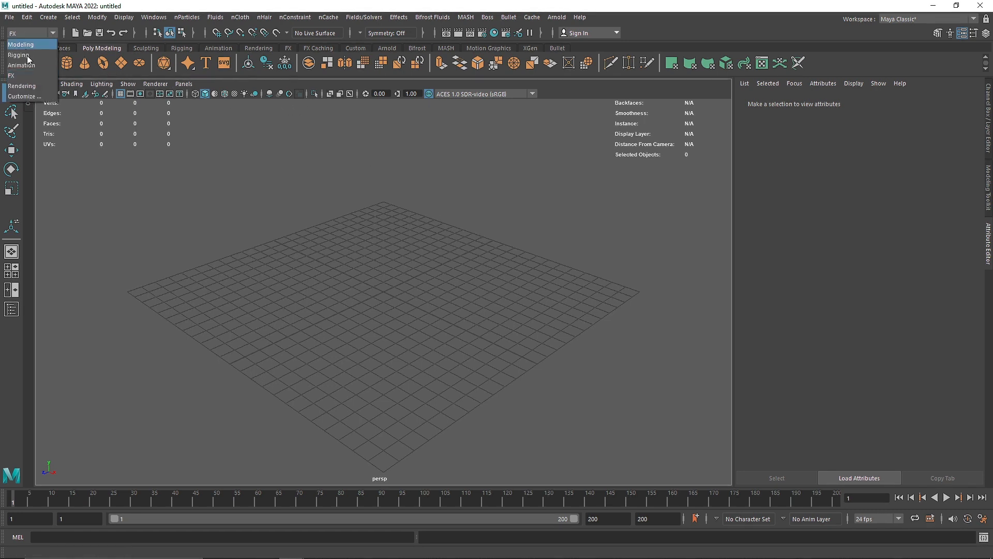
Step: Switch to the FX menu set, create a 3D fluid container fluid1, and deselect it
{"action": "left_click", "coordinate": [215, 17]}
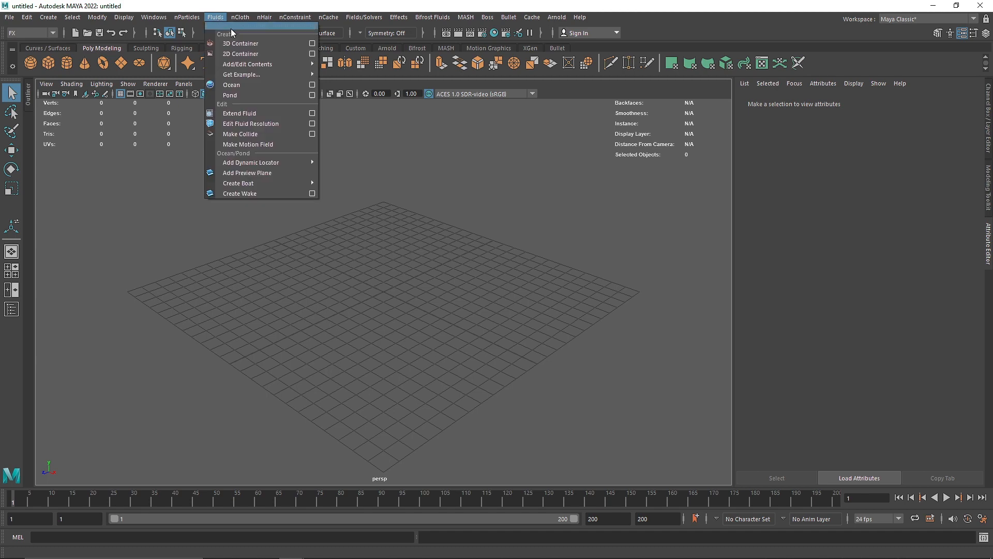
{"action": "left_click", "coordinate": [240, 43]}
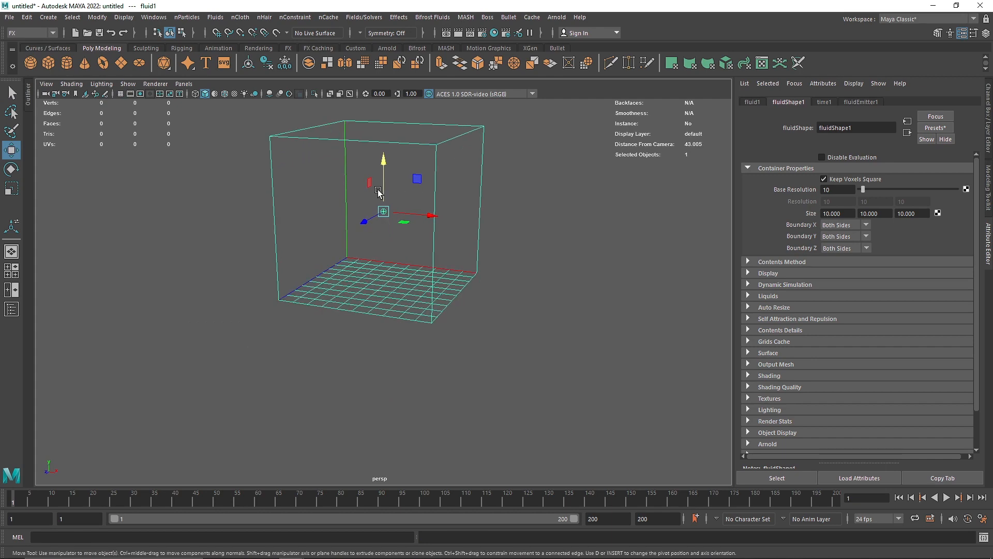
{"action": "left_click", "coordinate": [837, 189]}
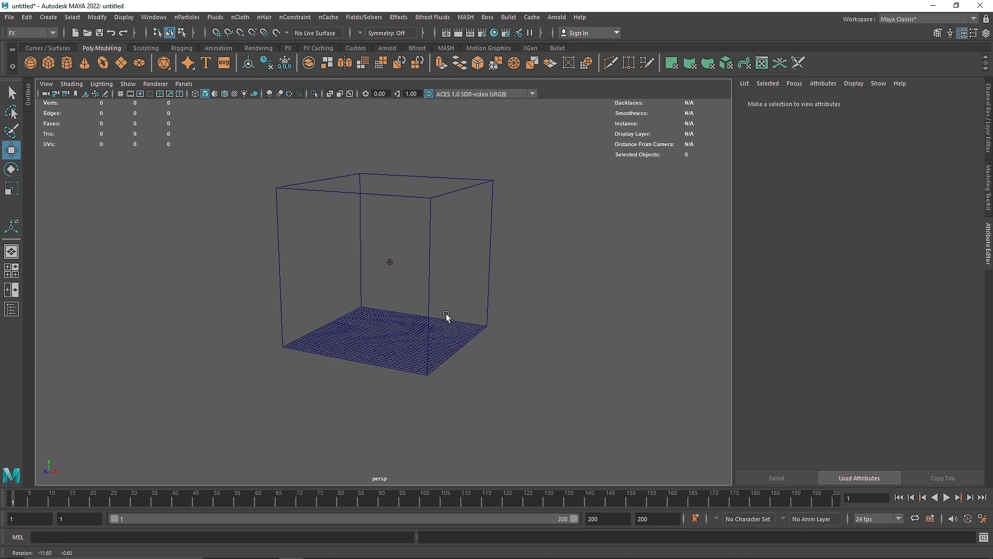
{"action": "left_click", "coordinate": [948, 496]}
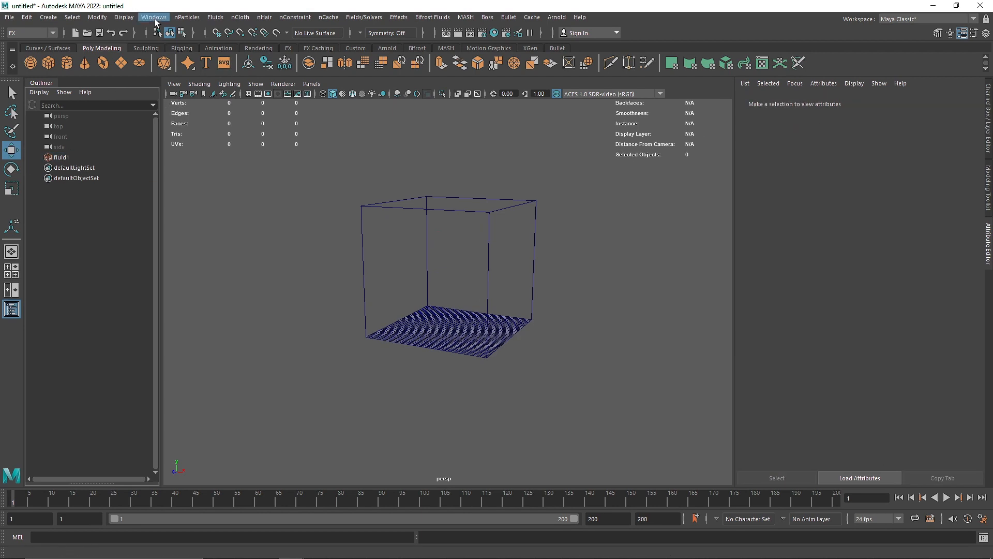
Step: Open the Outliner from the Windows menu to list fluid1
{"action": "left_click", "coordinate": [154, 17]}
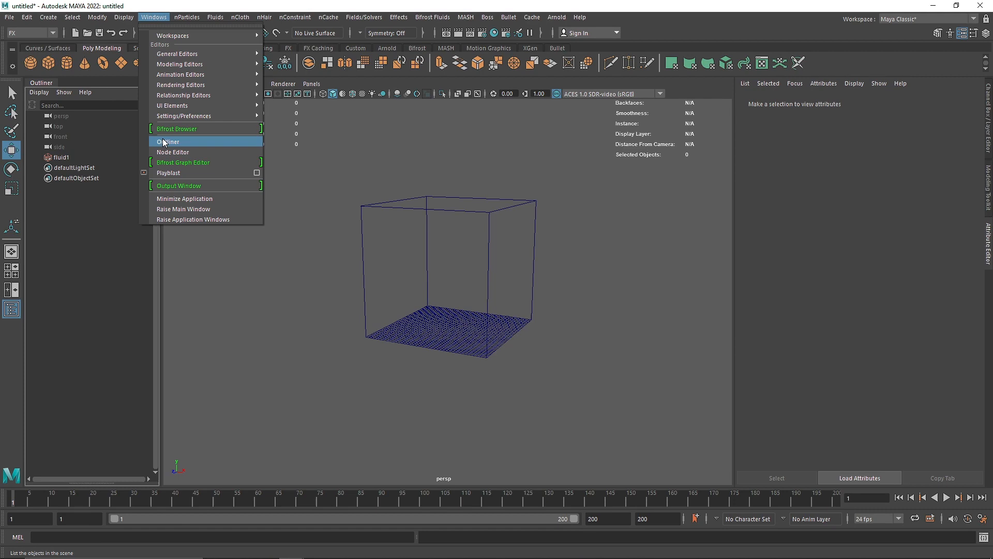
{"action": "left_click", "coordinate": [168, 142]}
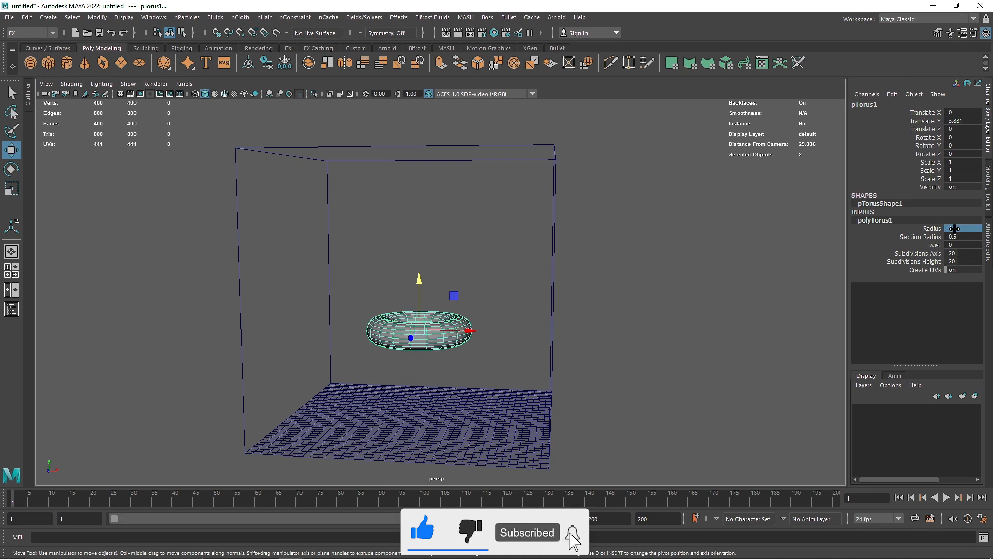
Step: Make the torus tube thinner, then lower the torus onto the container floor
{"action": "left_click_drag", "start_coordinate": [963, 236], "coordinate": [957, 236]}
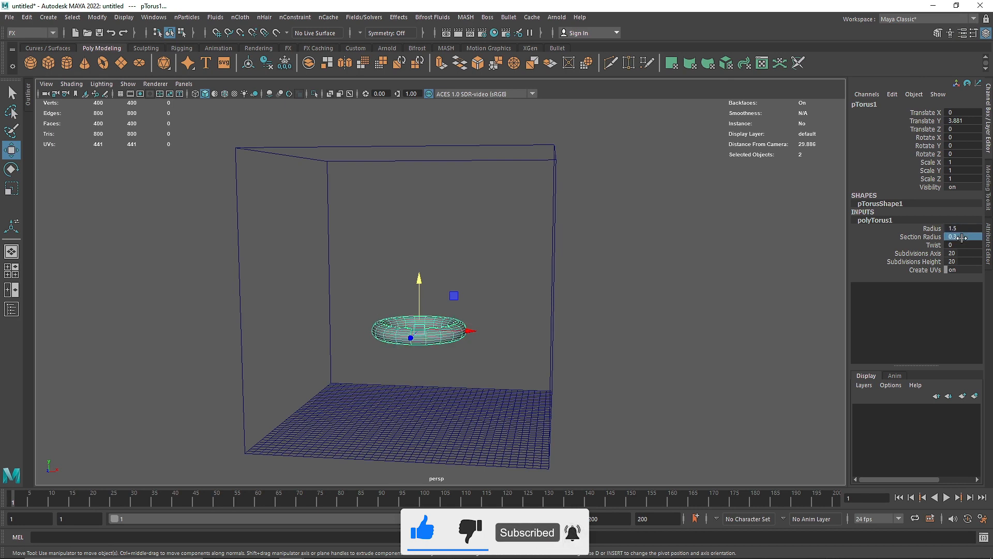
{"action": "left_click", "coordinate": [962, 253]}
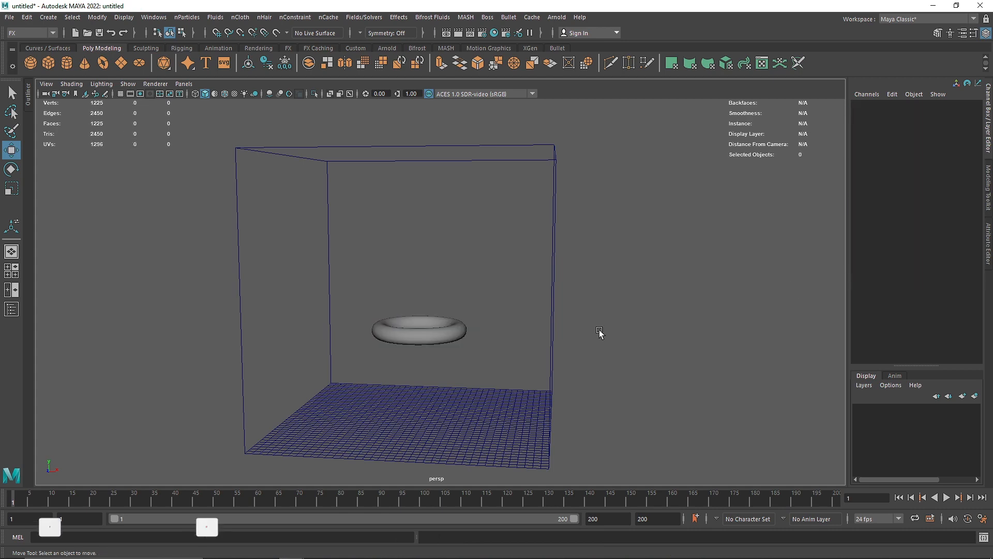
{"action": "left_click", "coordinate": [418, 329]}
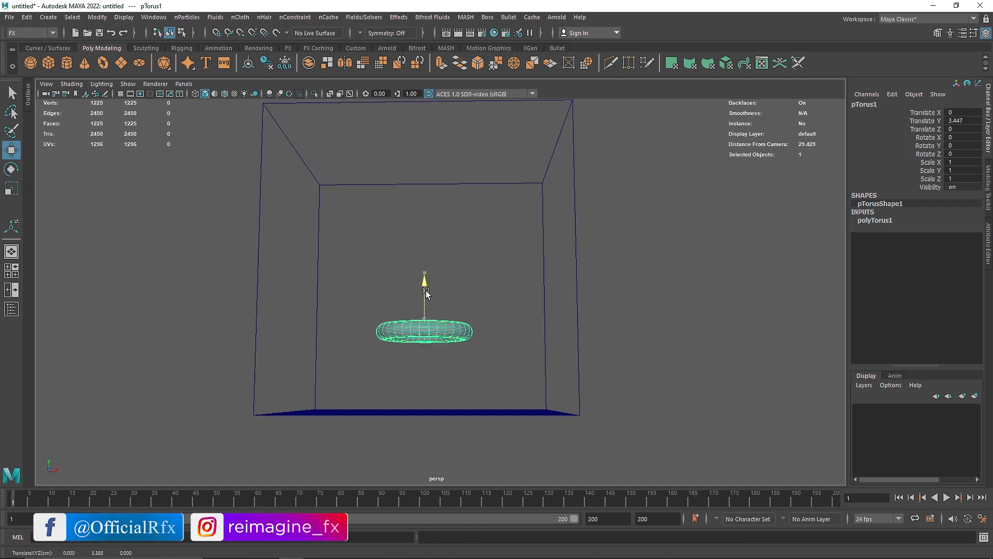
{"action": "left_click_drag", "start_coordinate": [425, 291], "coordinate": [424, 339]}
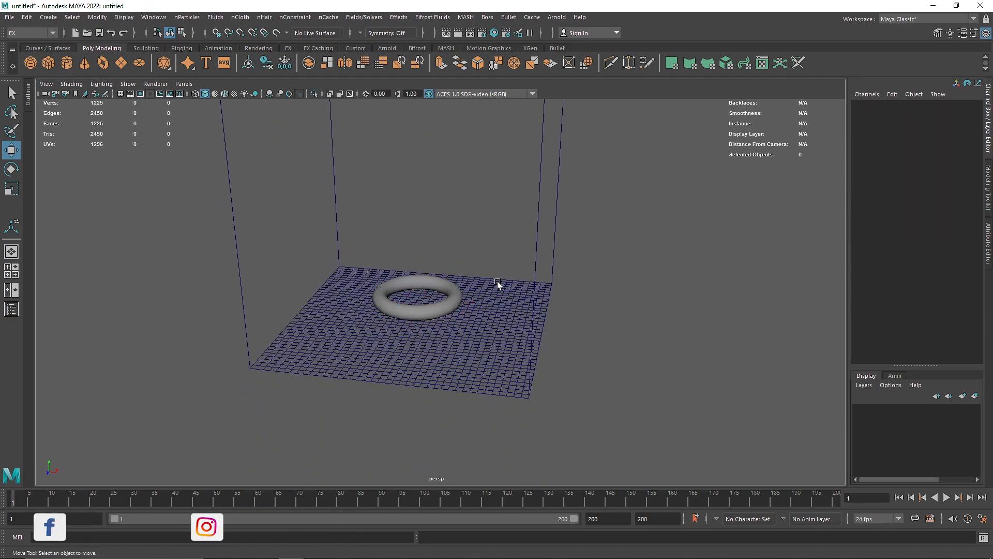
Step: Select the torus with fluid1 and apply Emit from Object
{"action": "left_click", "coordinate": [415, 298]}
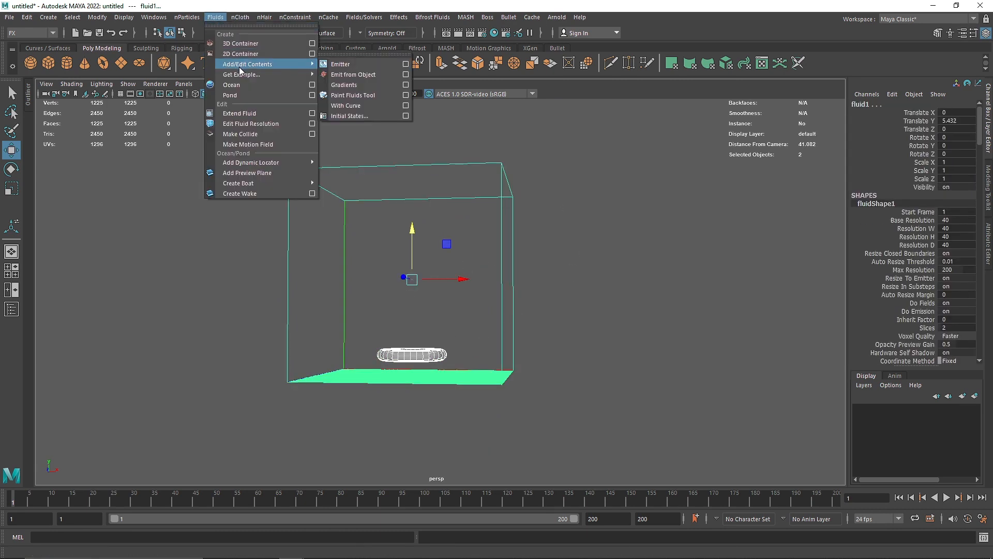
{"action": "mouse_move", "coordinate": [354, 74]}
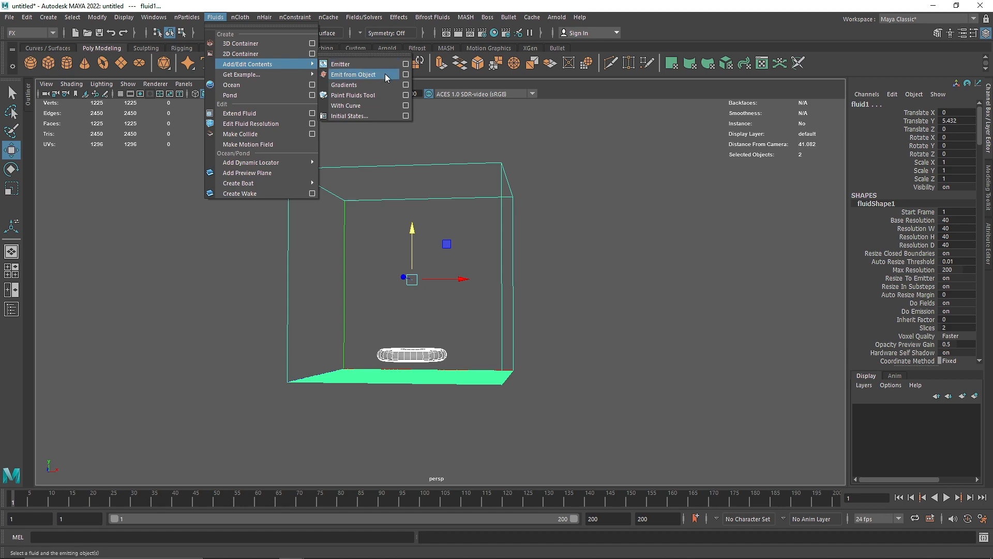
{"action": "left_click", "coordinate": [353, 74]}
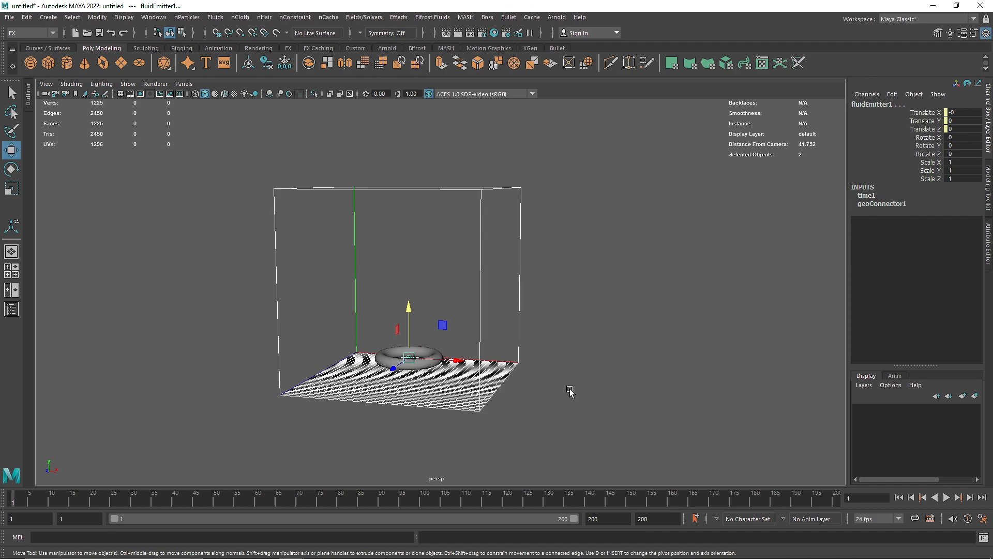
{"action": "left_click", "coordinate": [946, 498]}
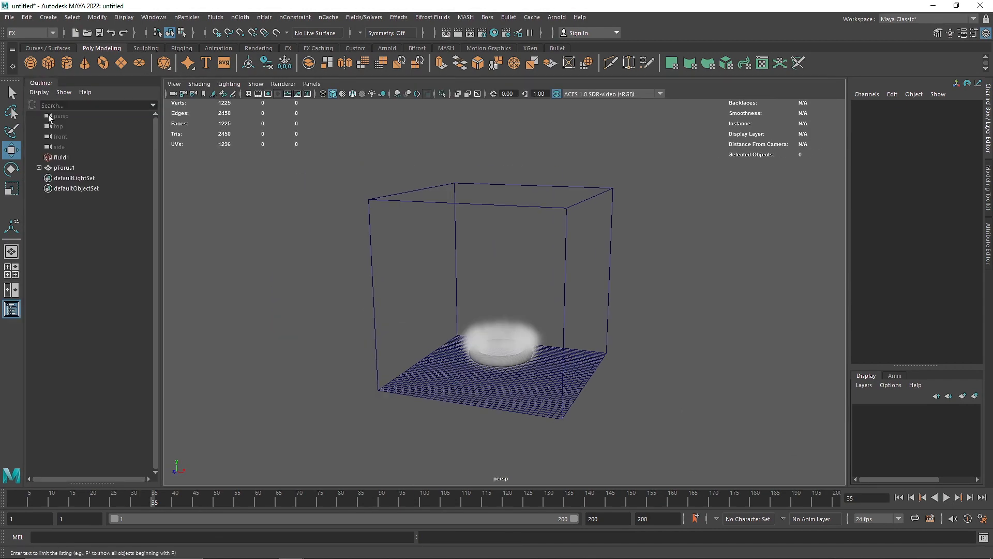
Step: Select pTorus1, expand its Object Display settings, and play the smoke simulation
{"action": "left_click", "coordinate": [64, 167]}
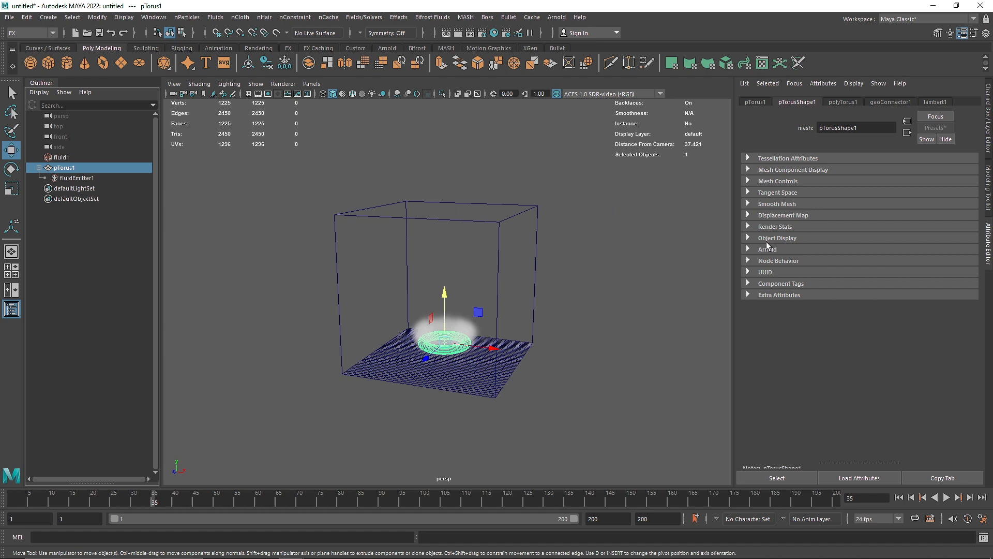
{"action": "left_click", "coordinate": [777, 238]}
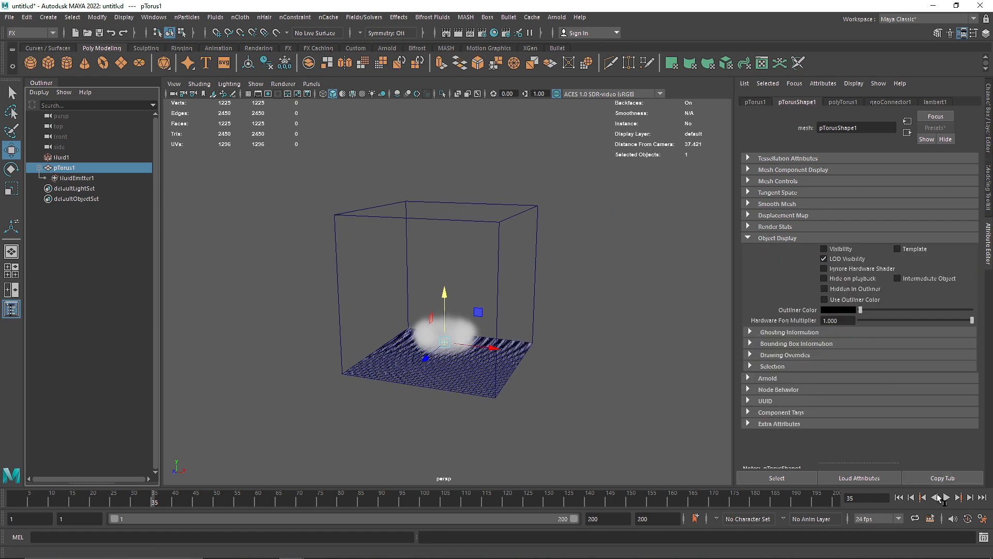
{"action": "left_click", "coordinate": [943, 497]}
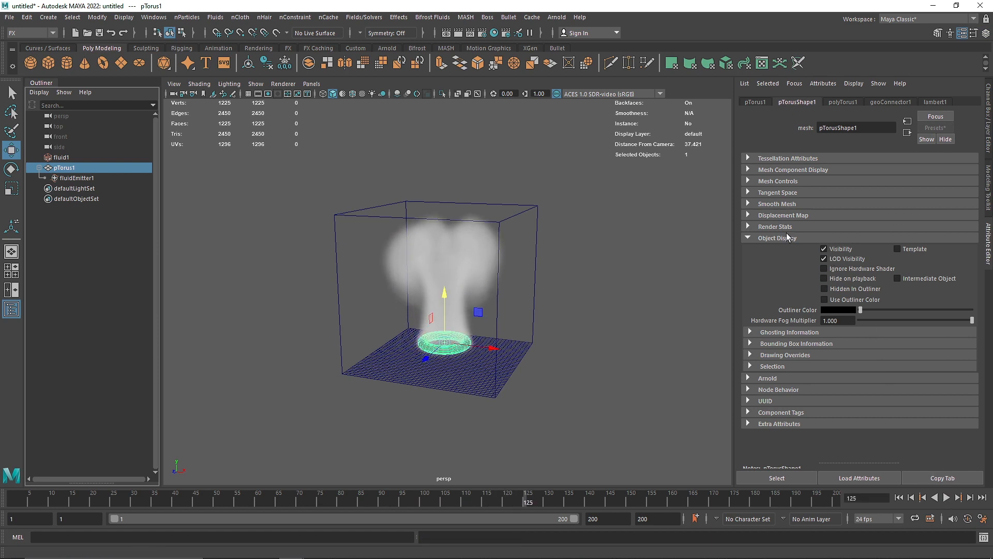
{"action": "mouse_move", "coordinate": [774, 242]}
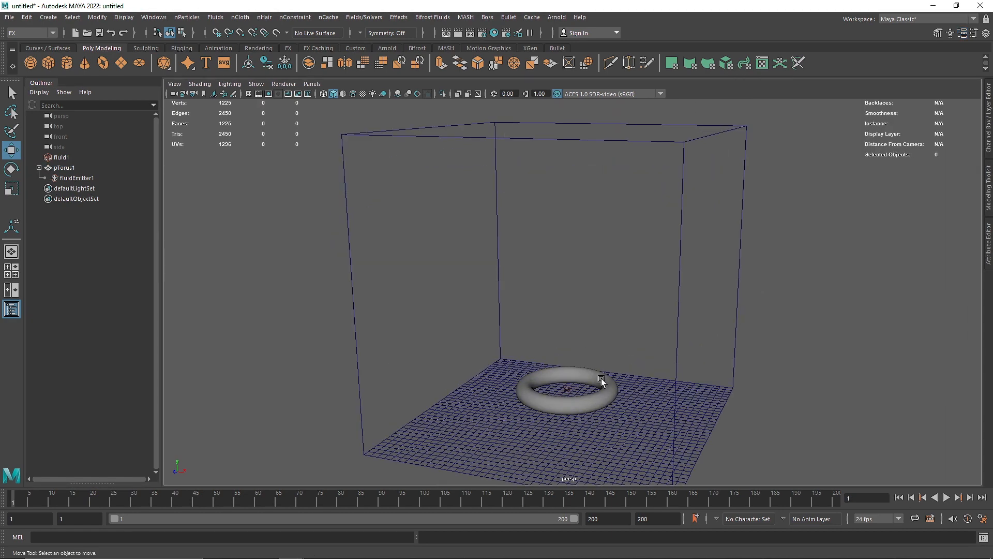
Step: Play the simulation to frame 181 and show fluid1's fluidShape1 attributes
{"action": "left_click", "coordinate": [945, 497]}
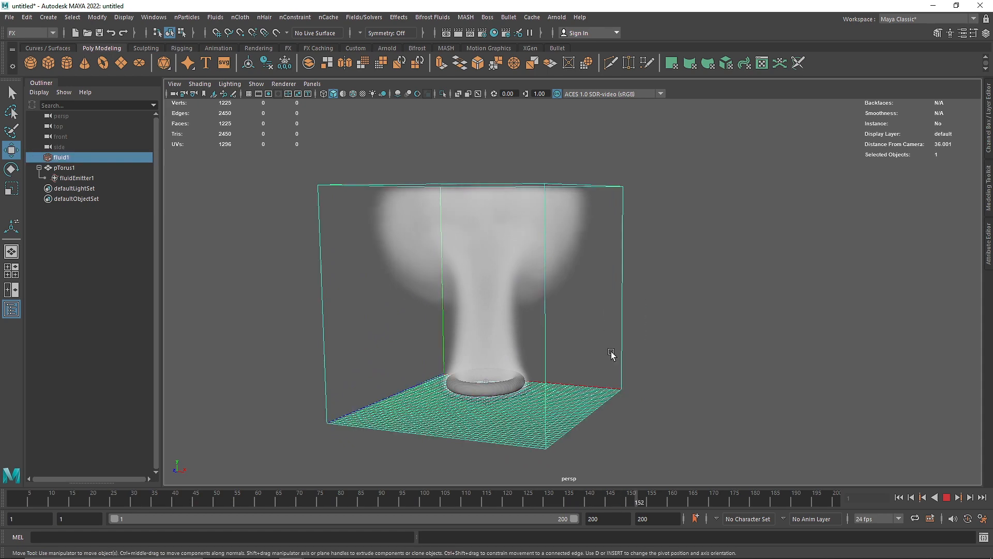
{"action": "left_click", "coordinate": [76, 178]}
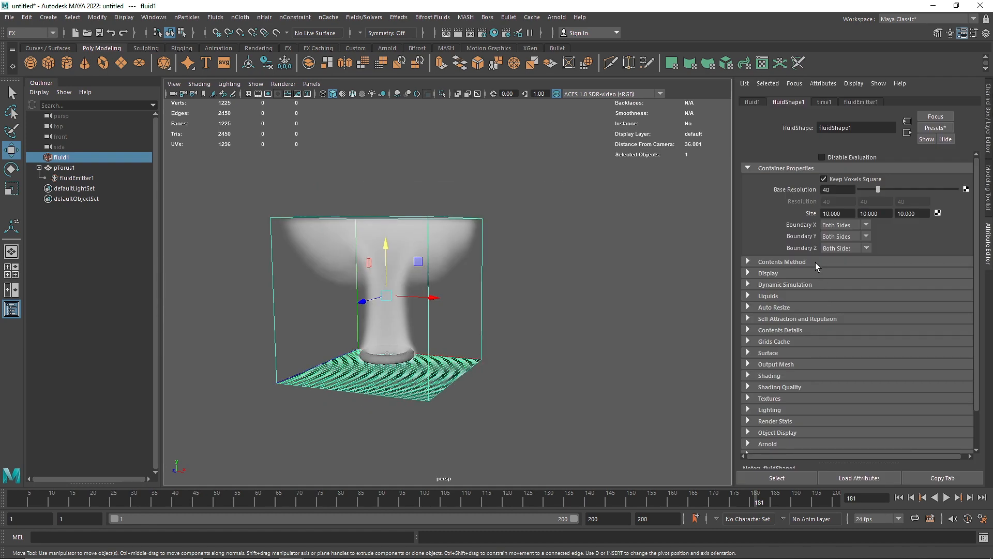
{"action": "left_click", "coordinate": [774, 276]}
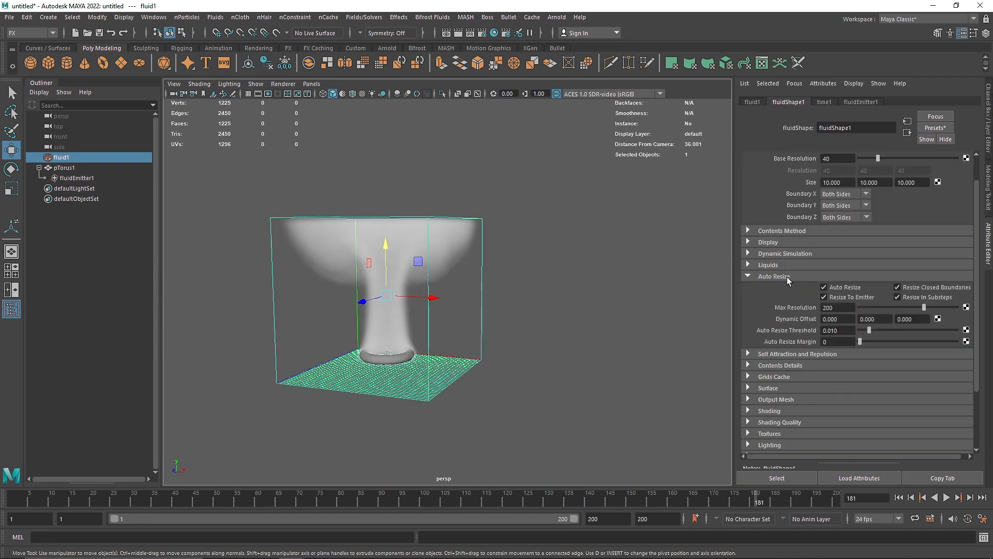
{"action": "left_click", "coordinate": [773, 264]}
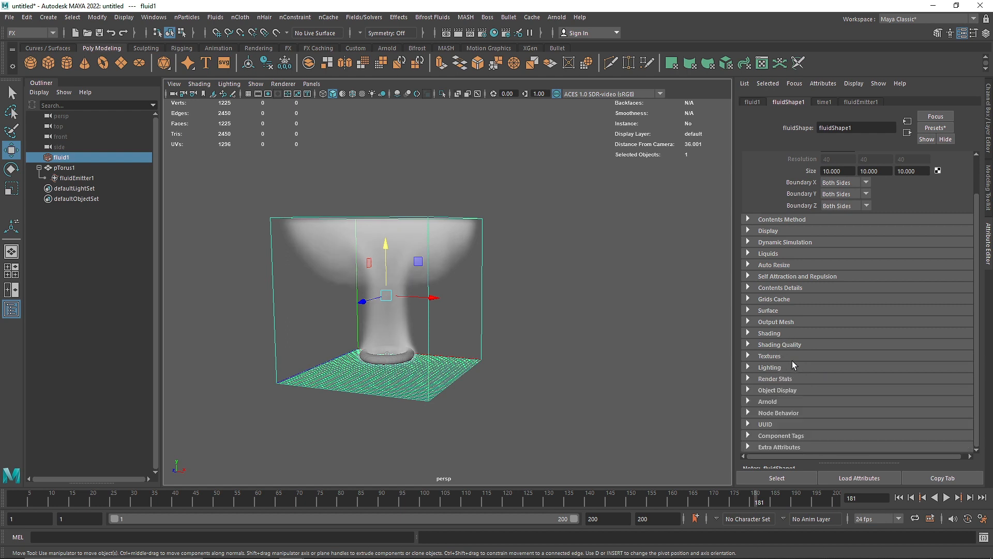
{"action": "left_click", "coordinate": [767, 310]}
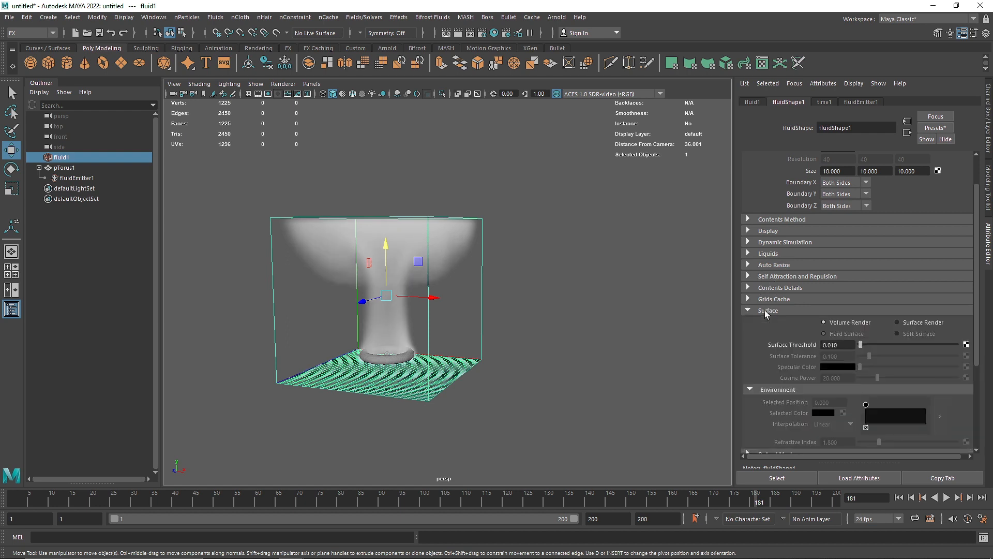
{"action": "left_click", "coordinate": [768, 309]}
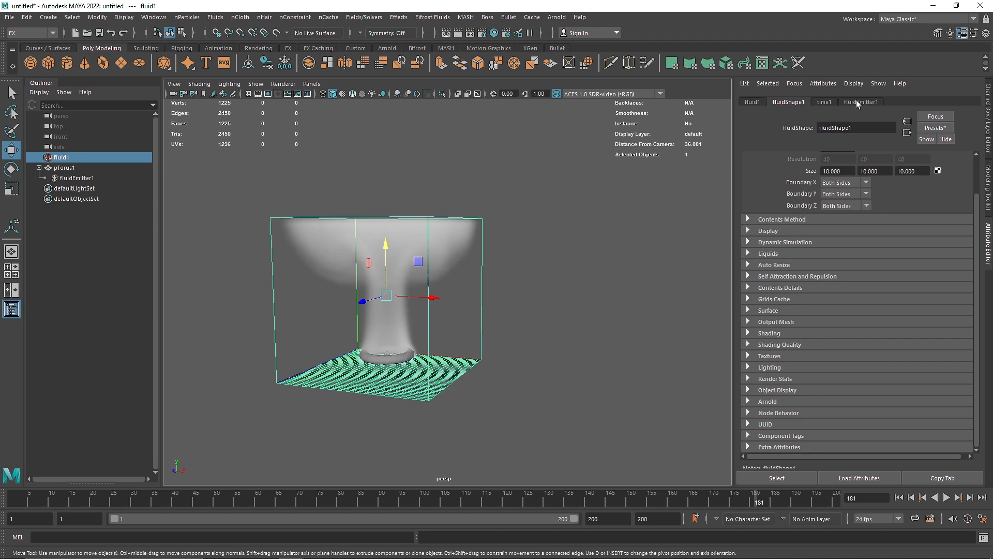
{"action": "left_click", "coordinate": [860, 101]}
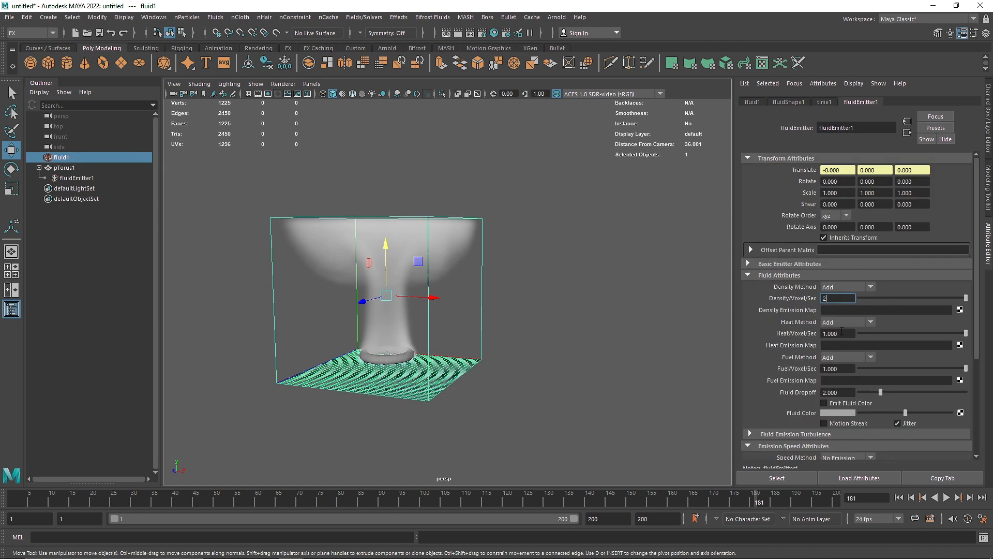
{"action": "left_click", "coordinate": [788, 101]}
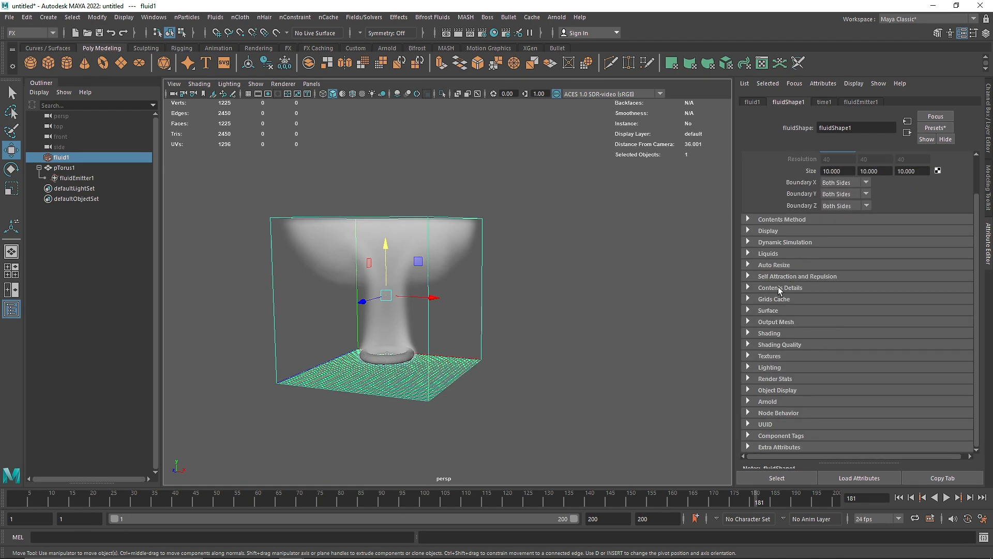
{"action": "left_click", "coordinate": [780, 287]}
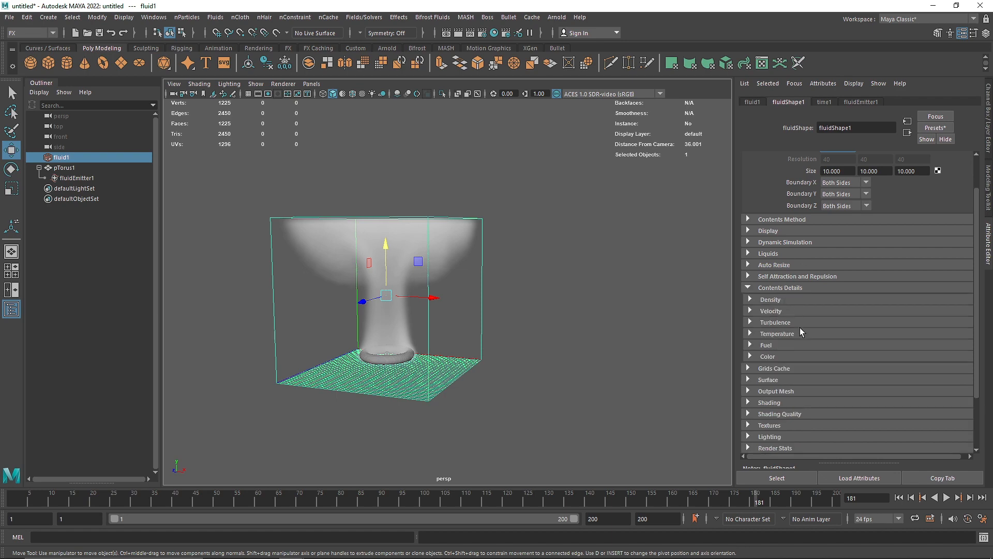
{"action": "left_click", "coordinate": [771, 310]}
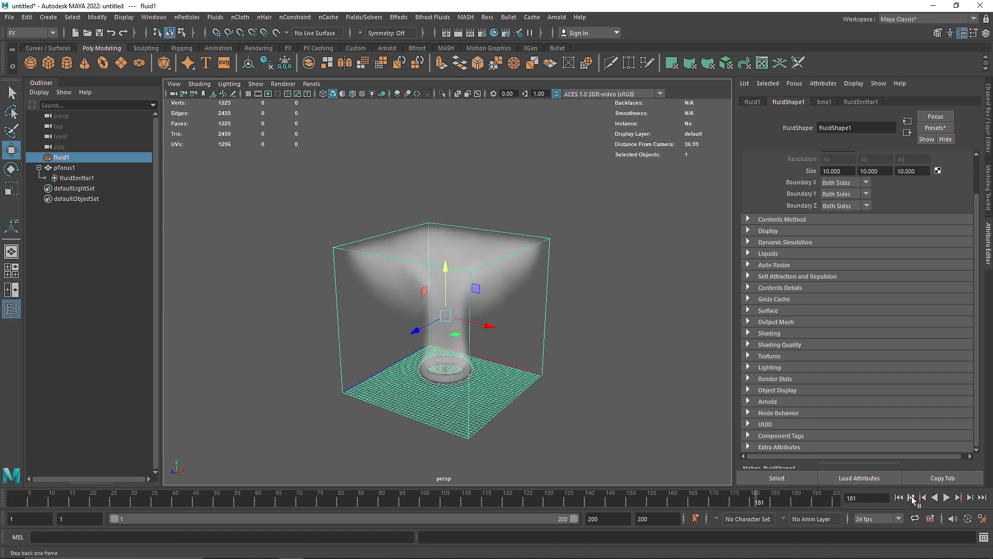
{"action": "left_click", "coordinate": [945, 497]}
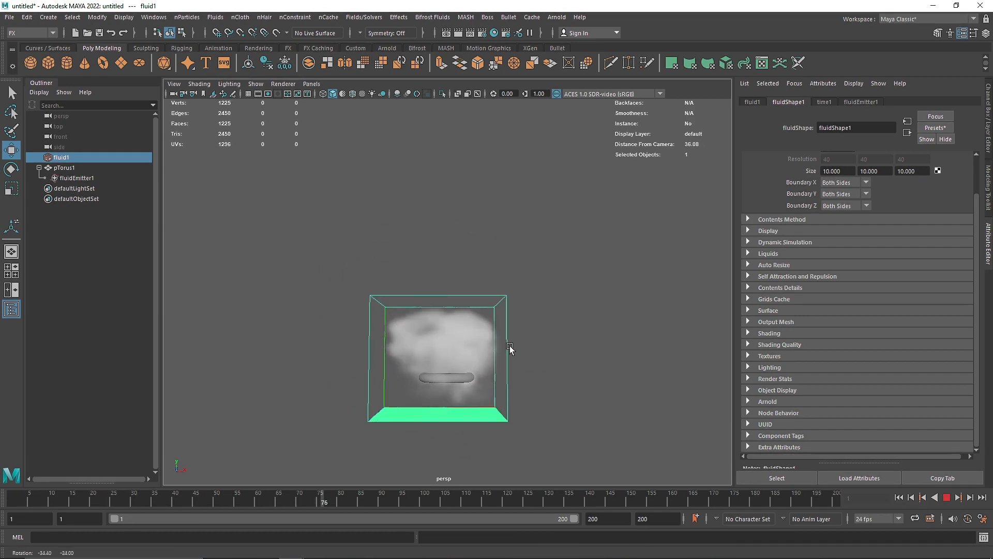
Step: Orbit the view around the smoking torus
{"action": "left_click_drag", "start_coordinate": [510, 348], "coordinate": [347, 369]}
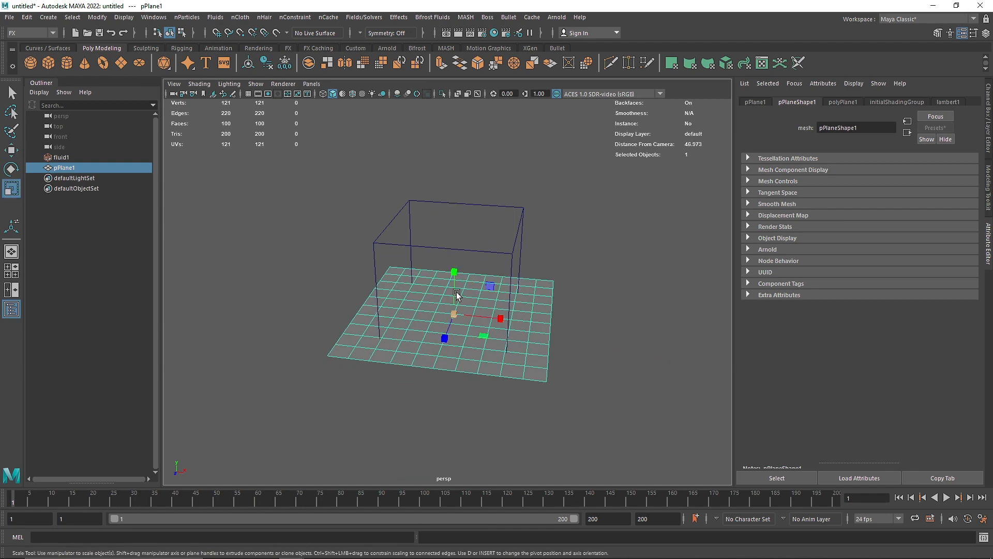
Step: Select the plane together with fluid1 and make the plane emit from its surface
{"action": "left_click", "coordinate": [62, 156]}
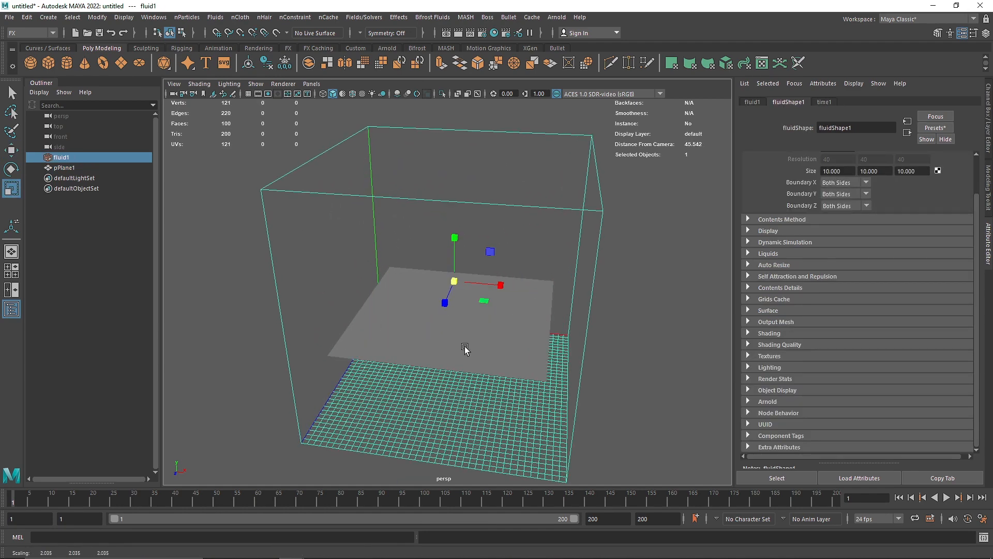
{"action": "left_click", "coordinate": [65, 167]}
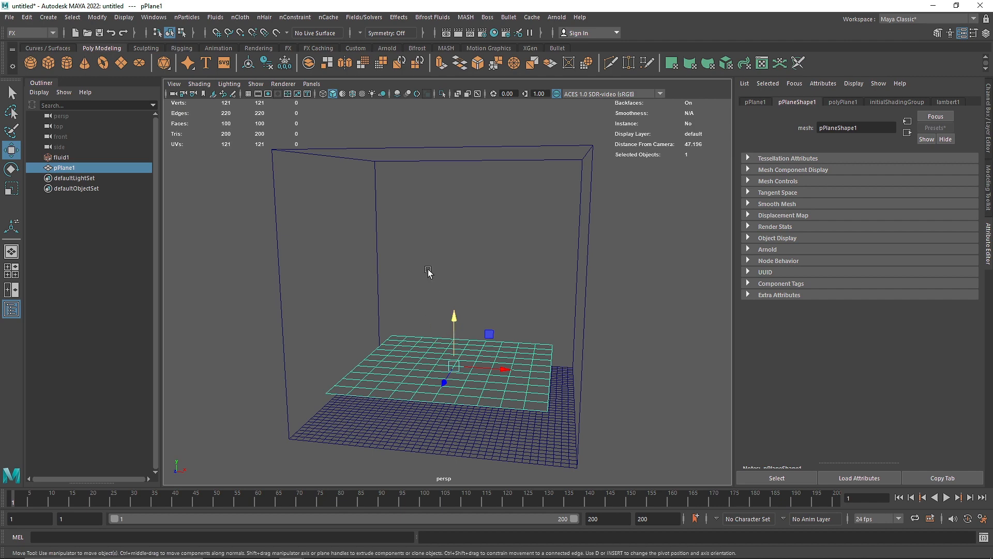
{"action": "mouse_move", "coordinate": [828, 113]}
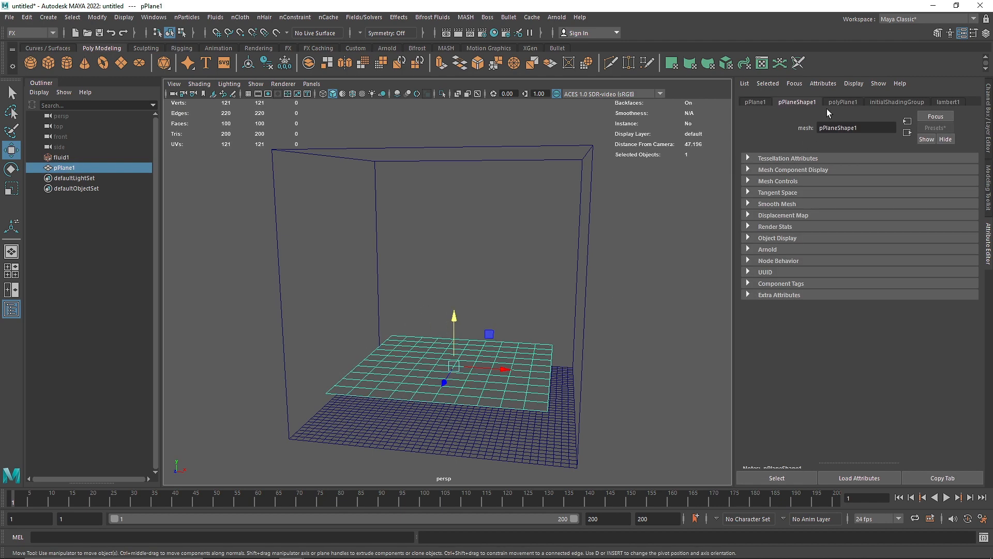
{"action": "left_click", "coordinate": [187, 17]}
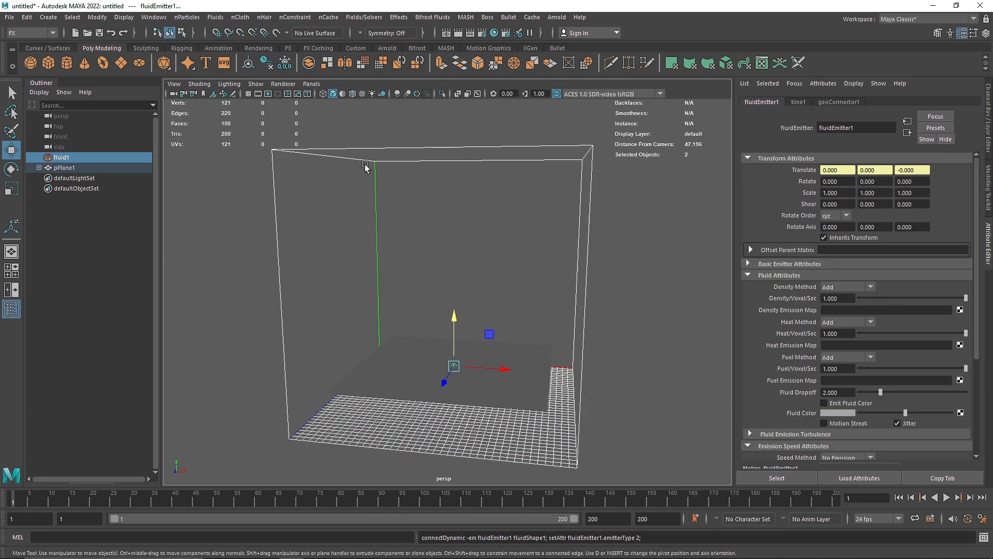
{"action": "left_click", "coordinate": [945, 497]}
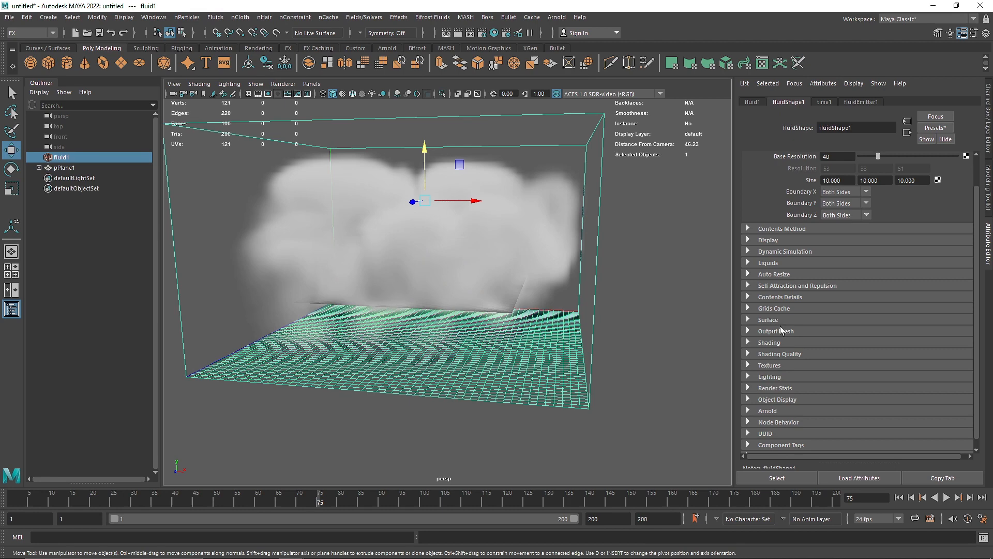
{"action": "mouse_move", "coordinate": [782, 352]}
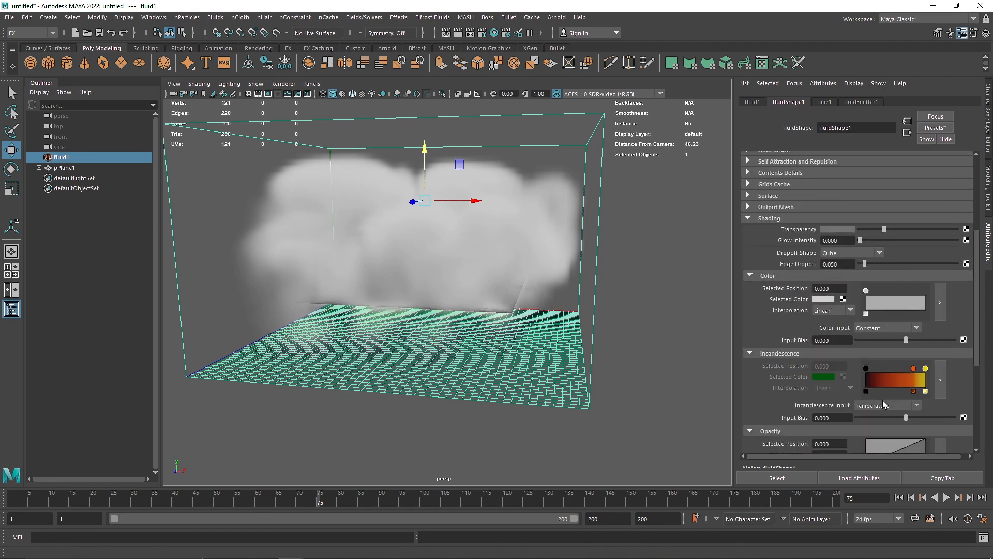
Step: Set the fluid's Incandescence Input to Density for the fire glow
{"action": "left_click", "coordinate": [886, 405]}
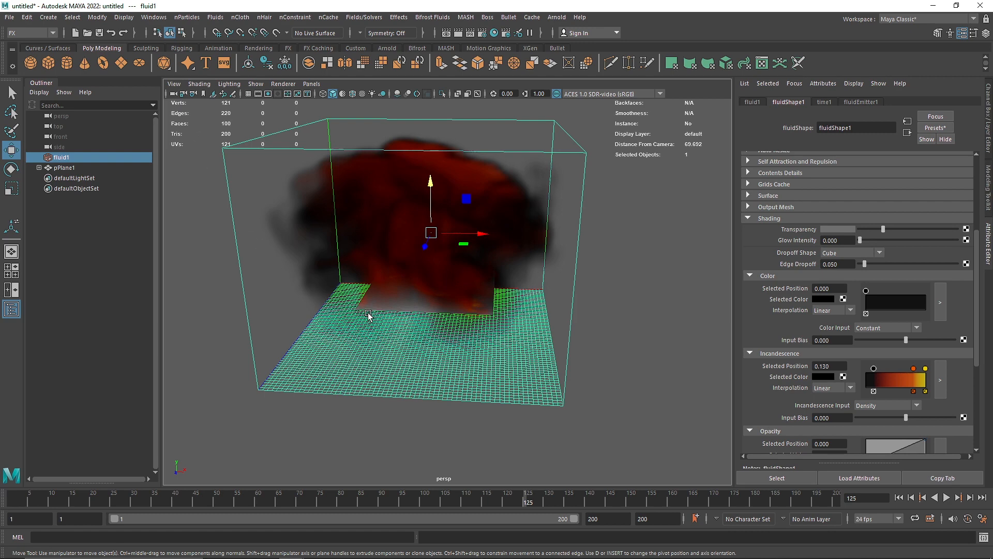
{"action": "mouse_move", "coordinate": [294, 245]}
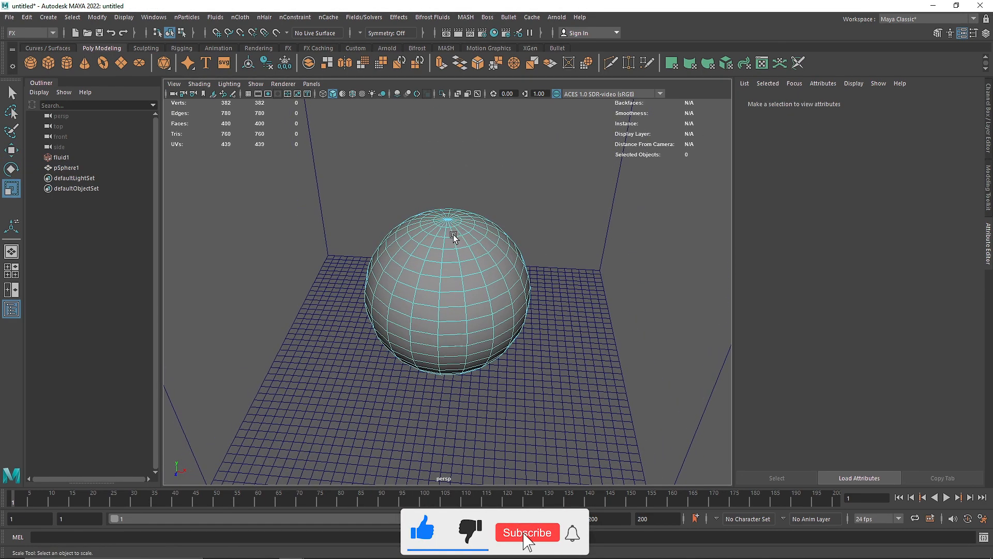
Step: Select the sphere's top faces and extract them as a separate mesh
{"action": "left_click", "coordinate": [449, 229]}
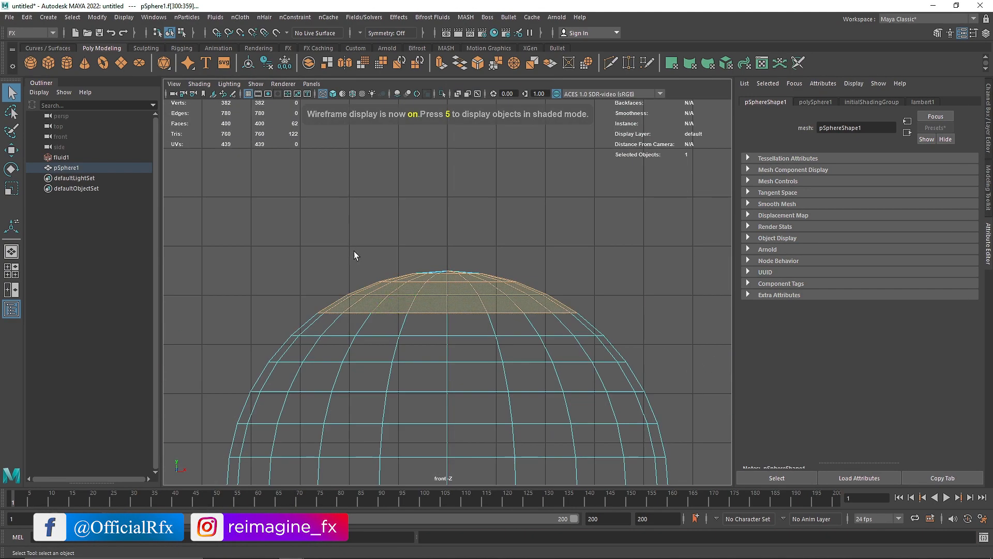
{"action": "left_click", "coordinate": [624, 333]}
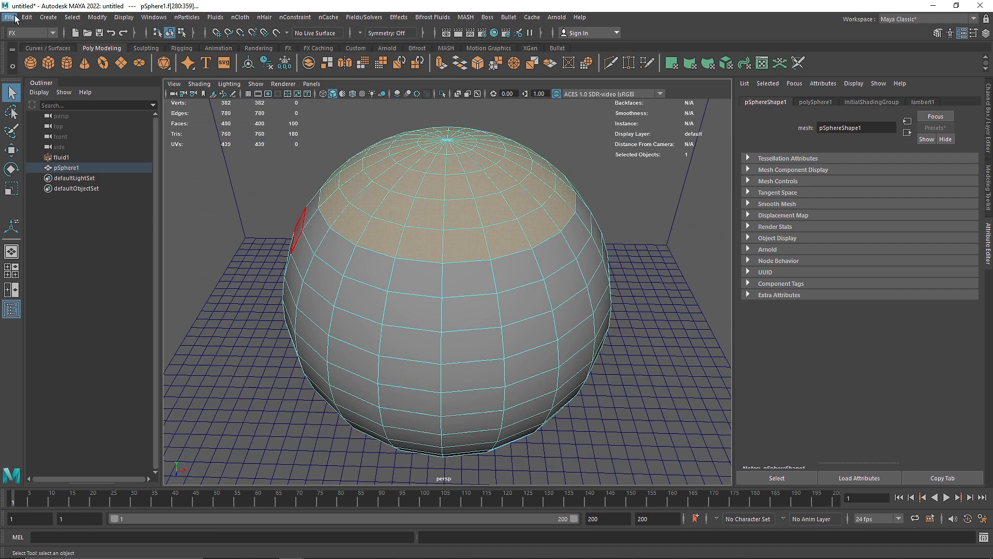
{"action": "left_click", "coordinate": [246, 17]}
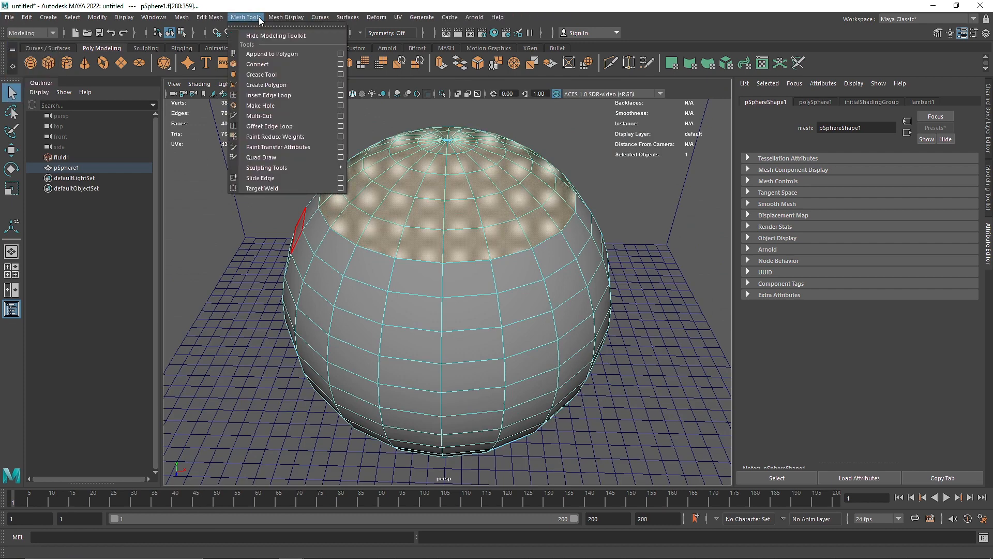
{"action": "left_click", "coordinate": [208, 17]}
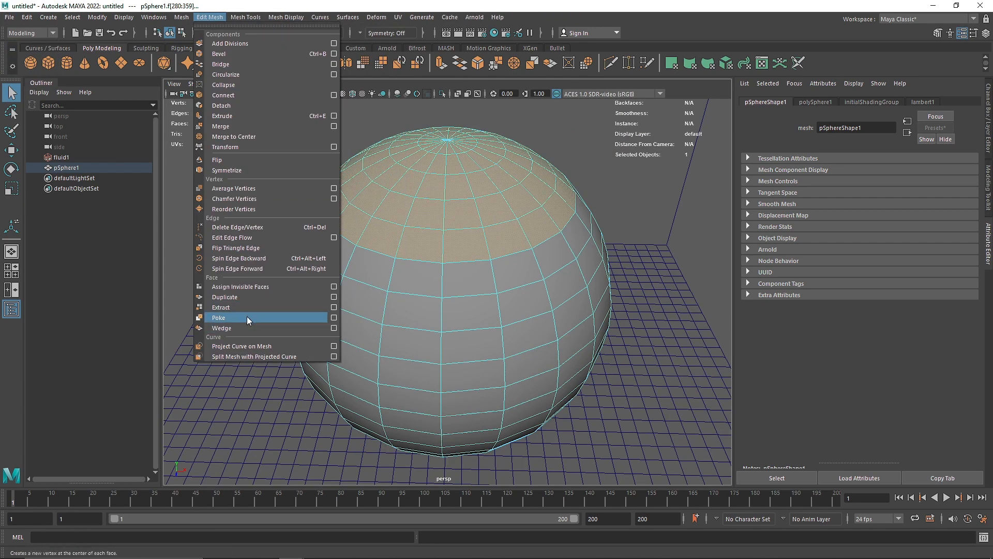
{"action": "left_click", "coordinate": [218, 317]}
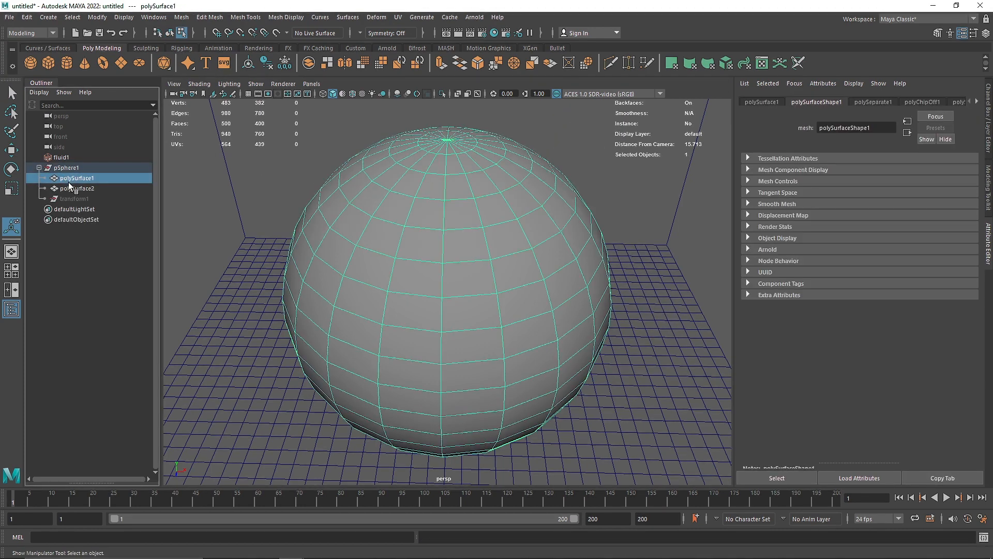
Step: Rename the first extracted piece 'Sphere' and select the Top piece
{"action": "left_click", "coordinate": [78, 189]}
{"action": "type", "text": "Top"}
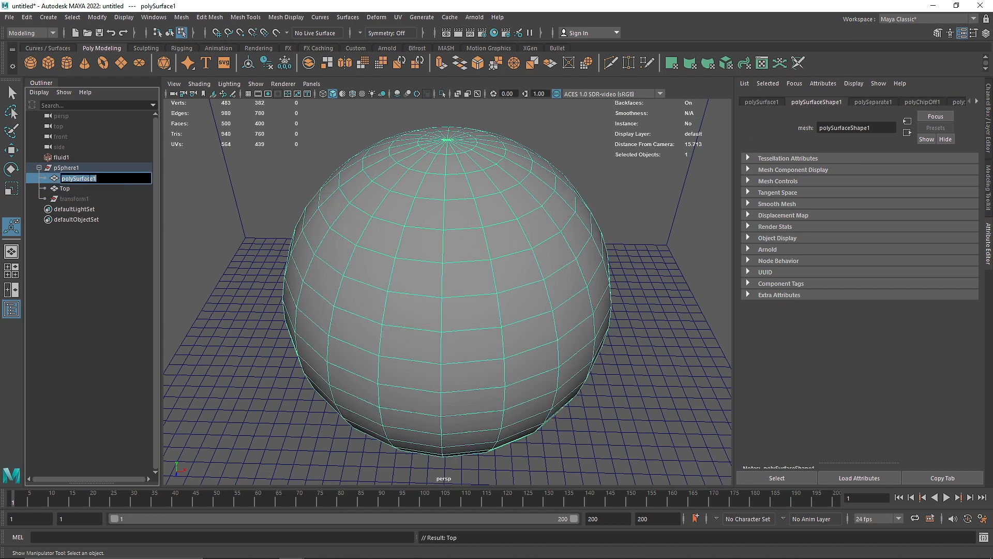
{"action": "type", "text": "Sphere"}
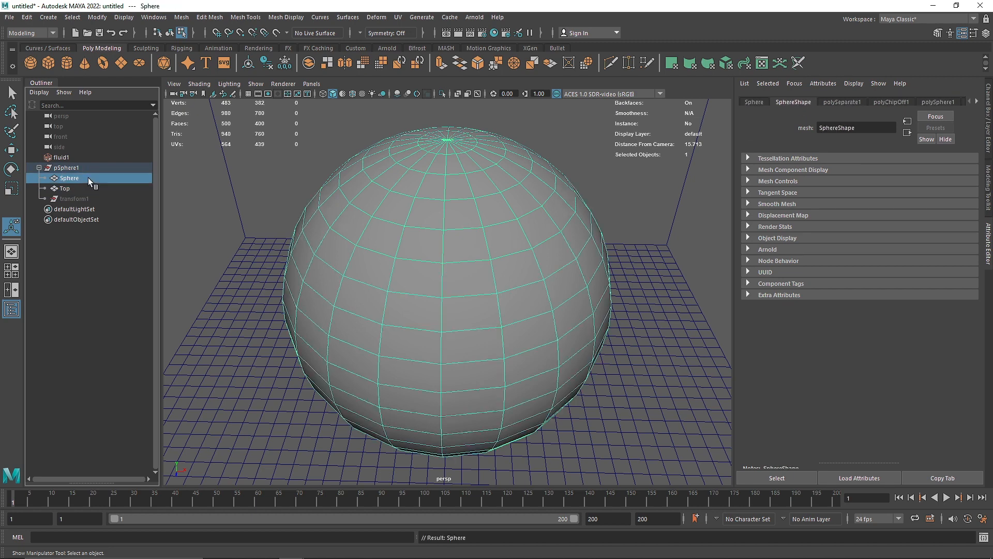
{"action": "left_click", "coordinate": [62, 157]}
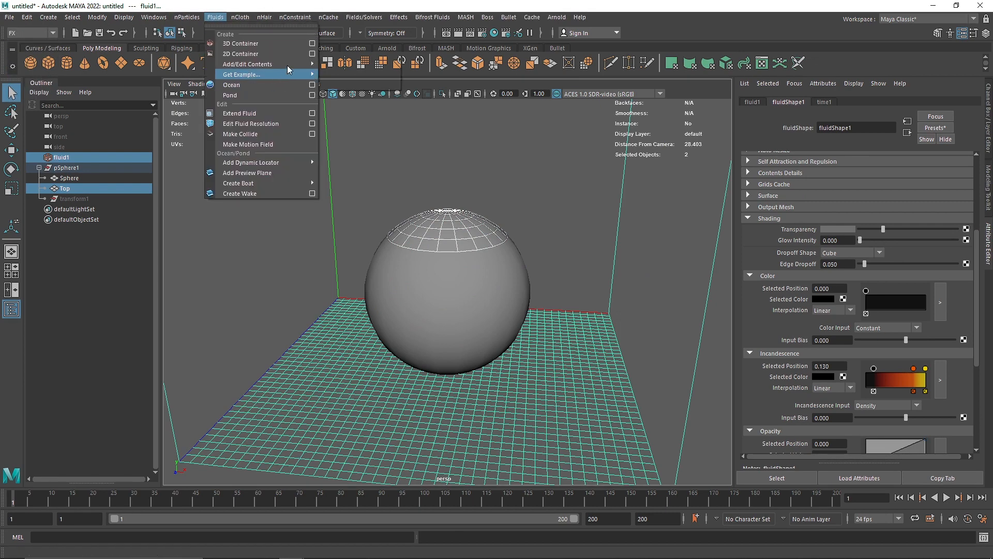
Step: Make Top emit fluid into fluid1 and set the playback end to 120
{"action": "left_click", "coordinate": [247, 64]}
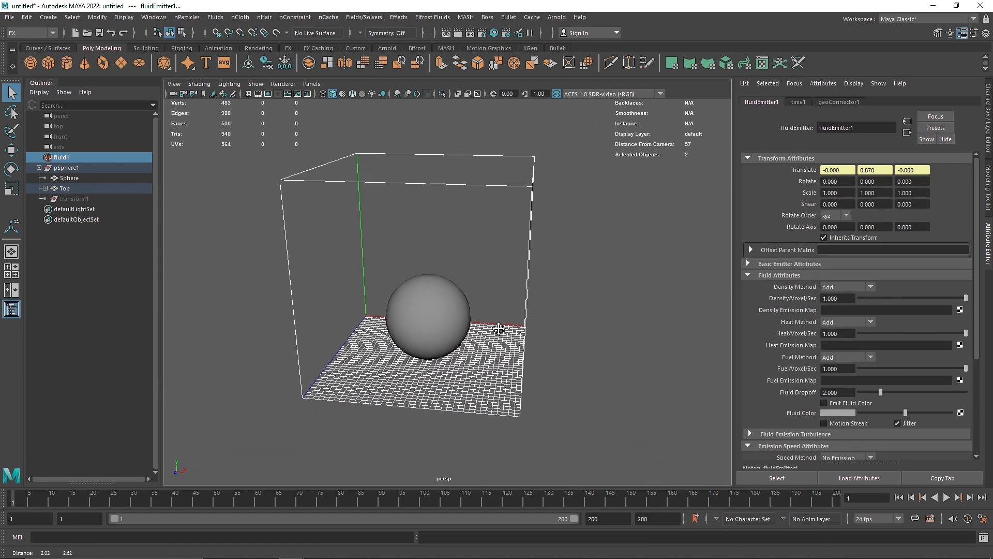
{"action": "left_click", "coordinate": [951, 497]}
{"action": "type", "text": "120"}
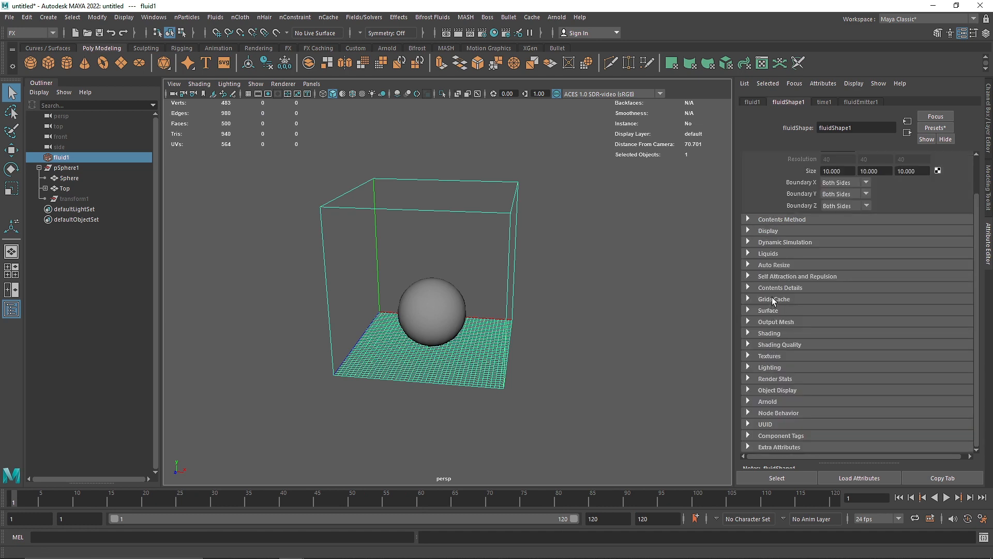
Step: Edit the fluid's Density Buoyancy value in the Density settings
{"action": "left_click", "coordinate": [771, 299]}
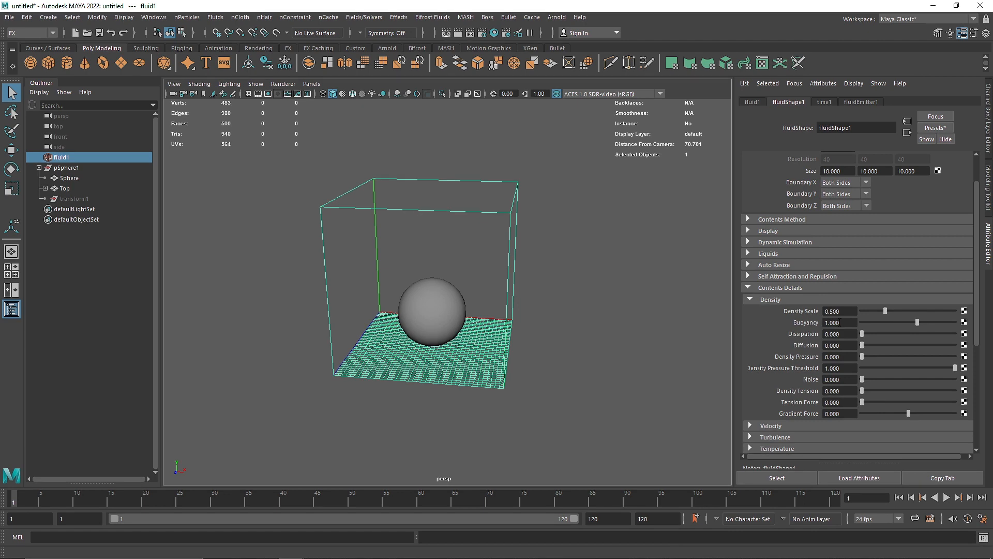
{"action": "left_click", "coordinate": [839, 322]}
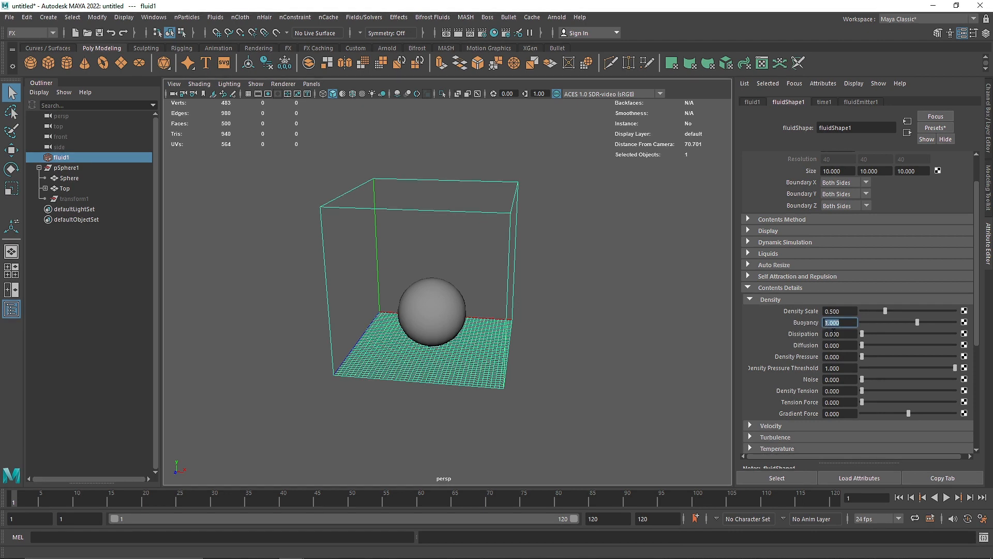
{"action": "left_click", "coordinate": [771, 299]}
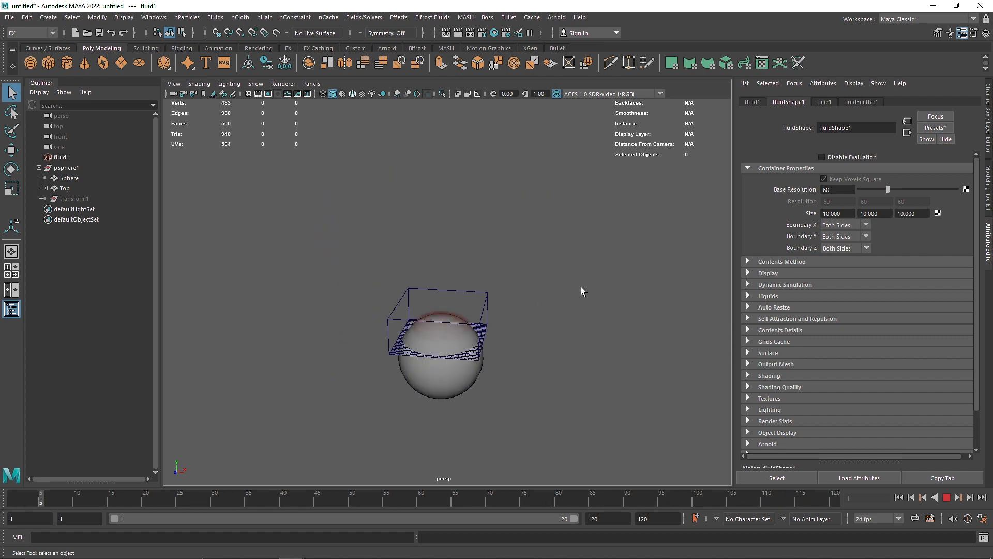
Step: Play the simulation to watch red-black smoke rise, then stop playback
{"action": "left_click", "coordinate": [957, 496]}
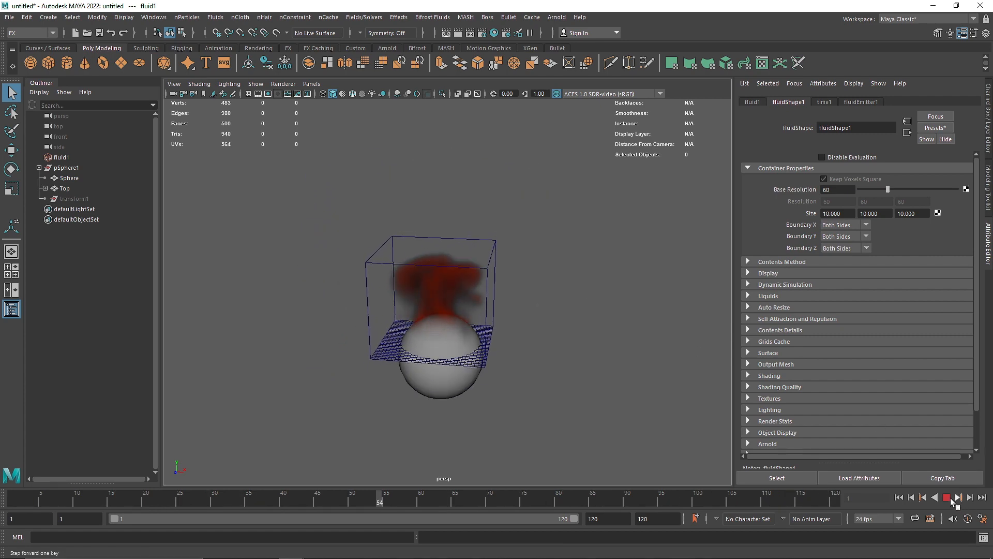
{"action": "left_click", "coordinate": [958, 497]}
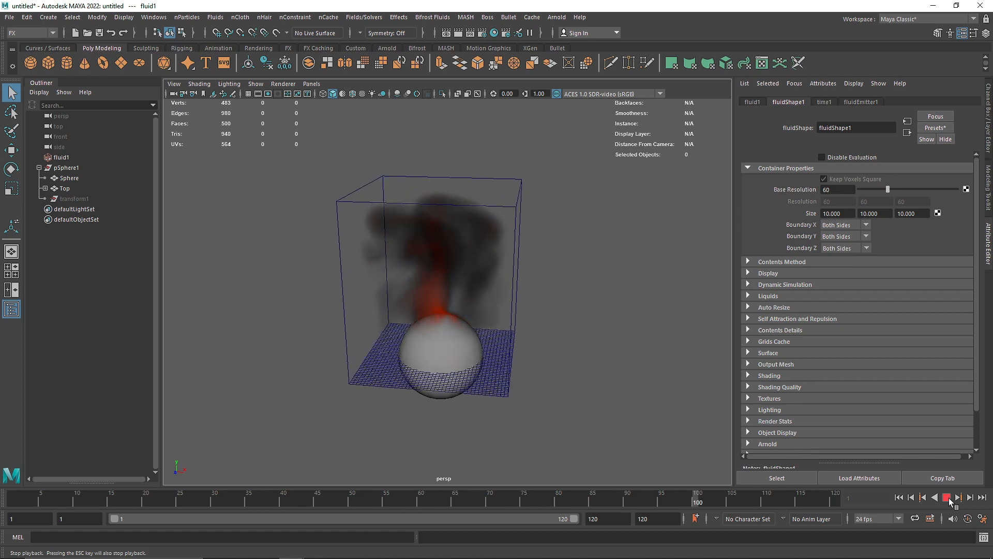